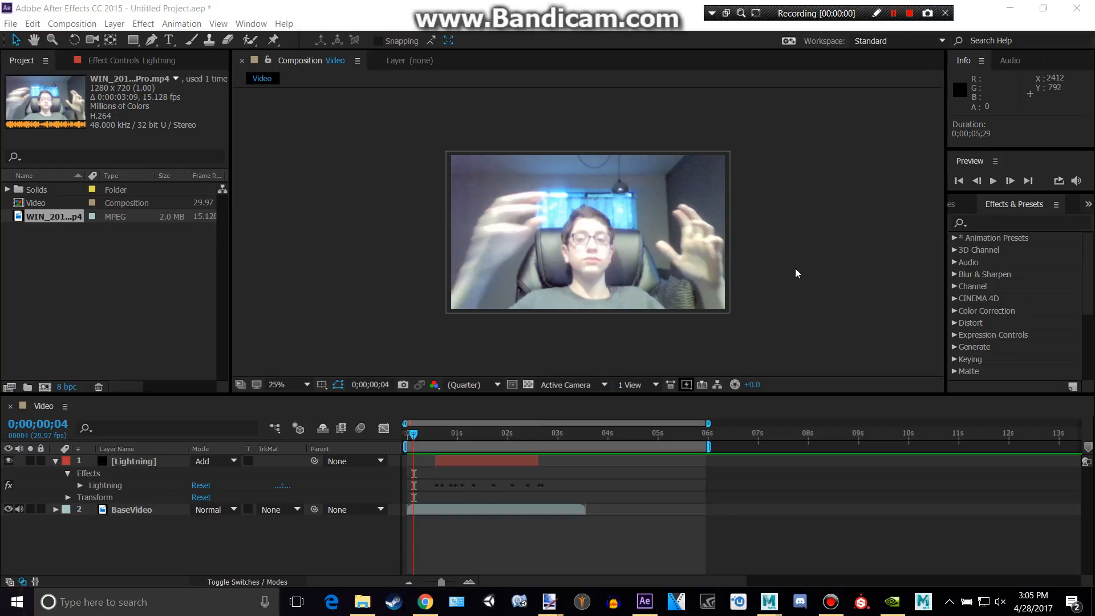
mouse_move(570, 345)
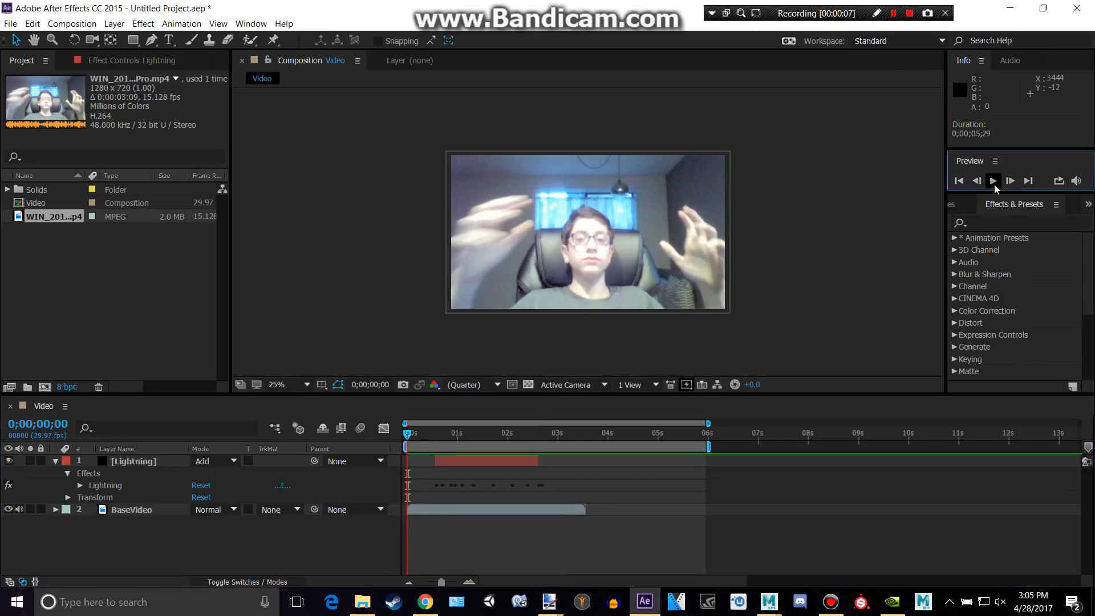
Preview the Video composition from the start and stop it at 0;00;02;26
left_click(992, 180)
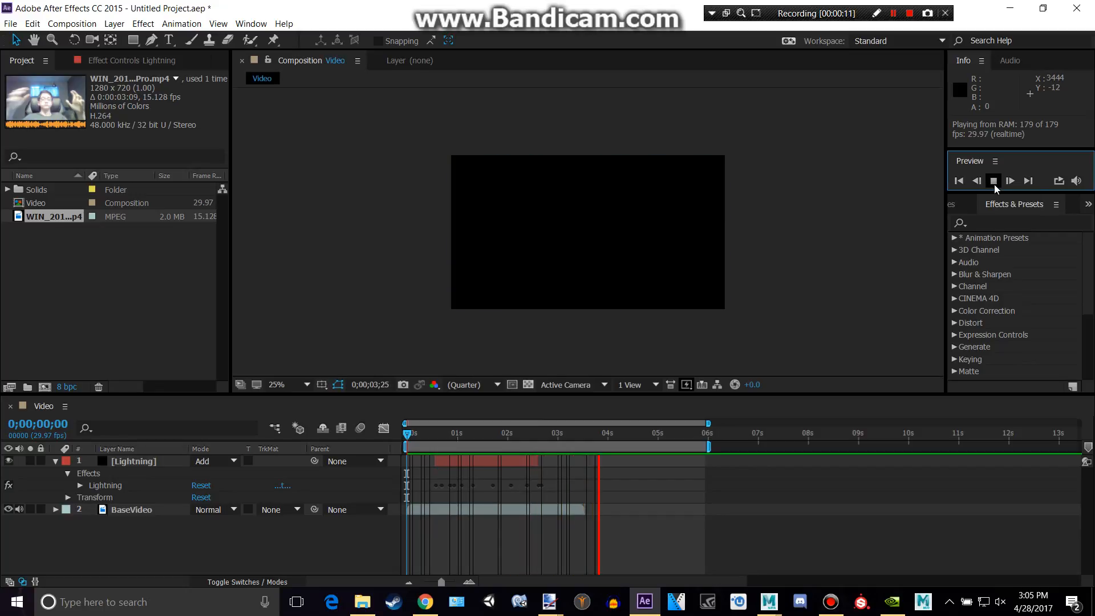
left_click(993, 180)
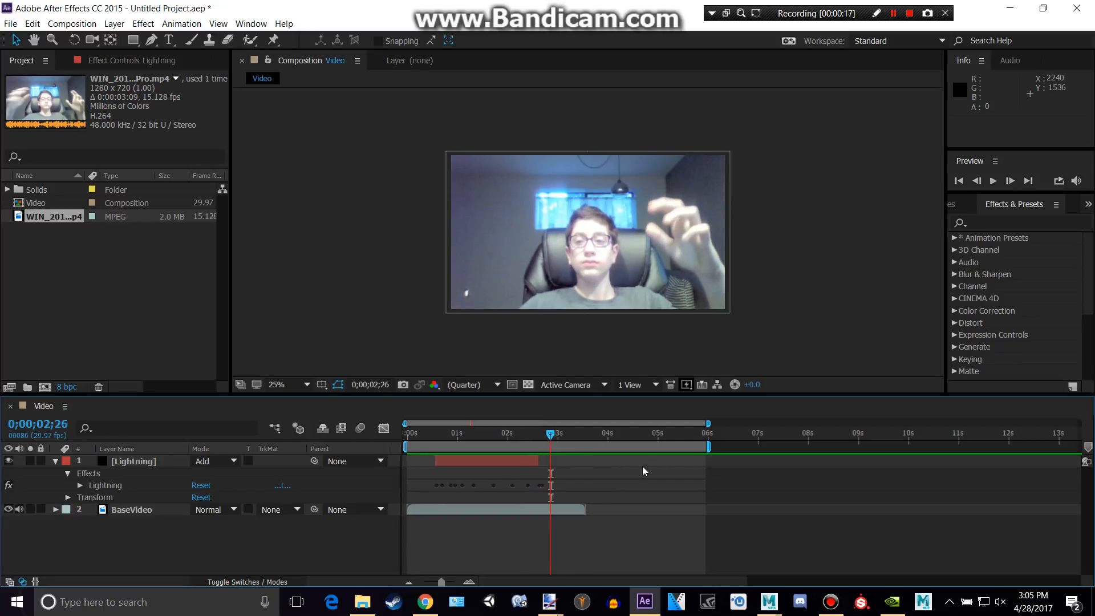
mouse_move(703, 445)
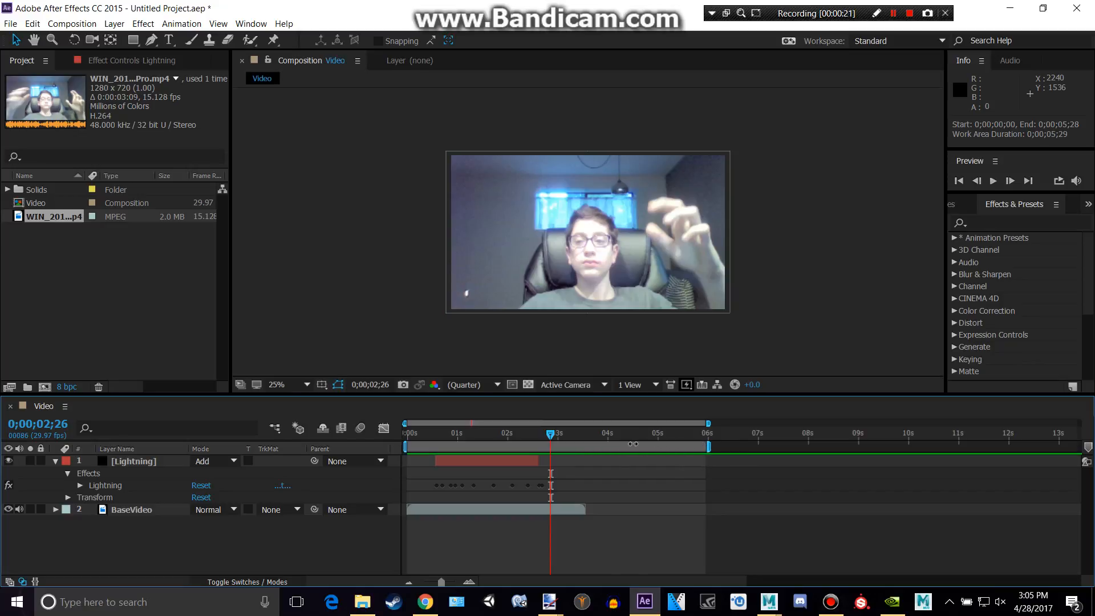
Pull the work area end in to the current time, 0;00;02;26
left_click_drag(709, 447, 618, 446)
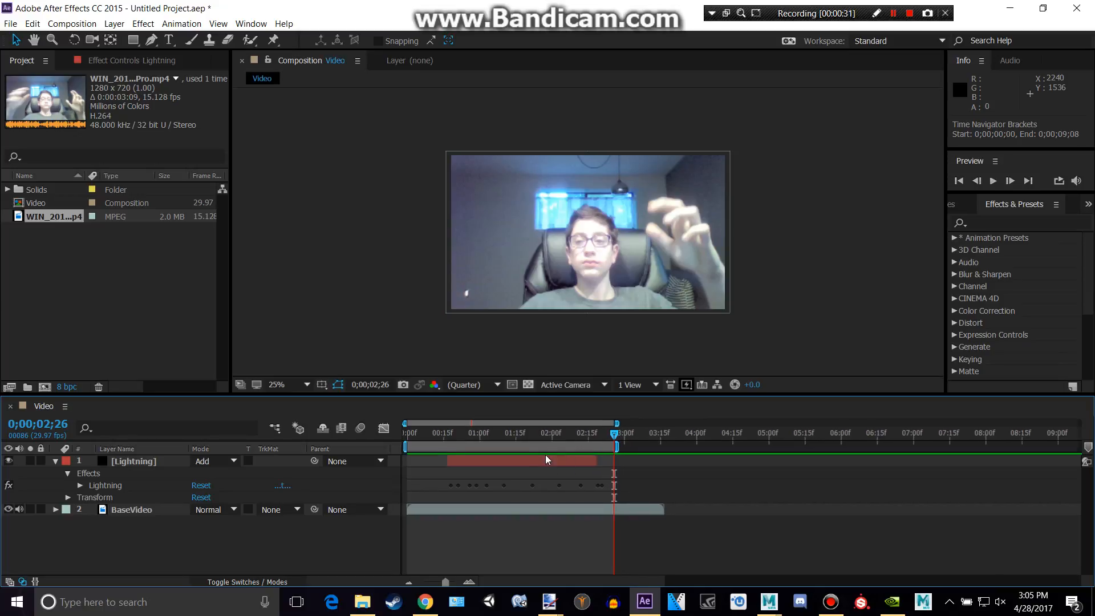
mouse_move(593, 444)
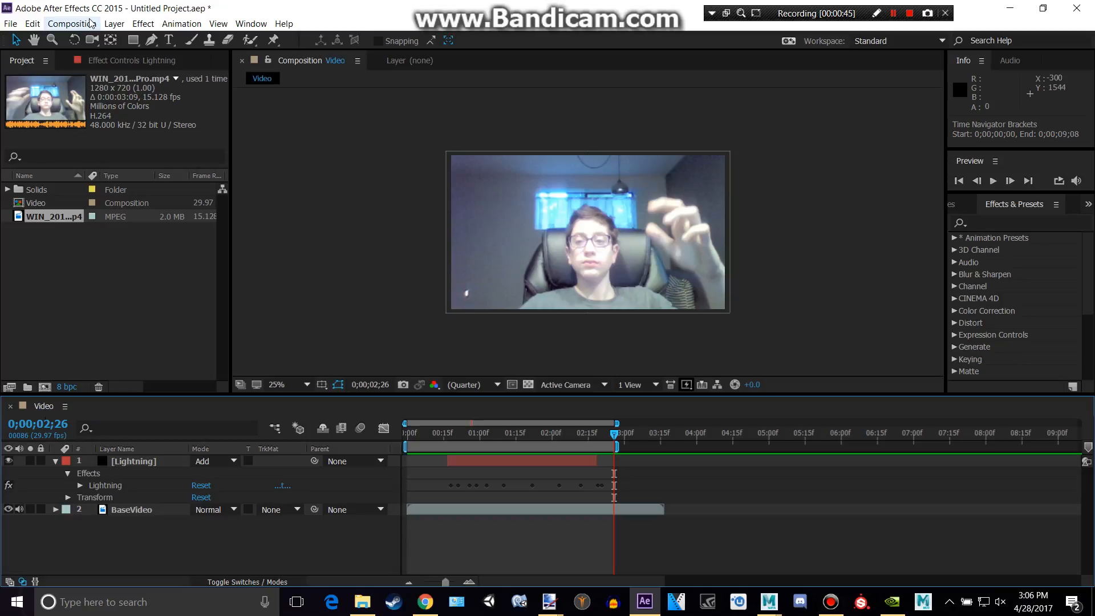
Add the Video composition to the Render Queue via the Composition menu
left_click(71, 24)
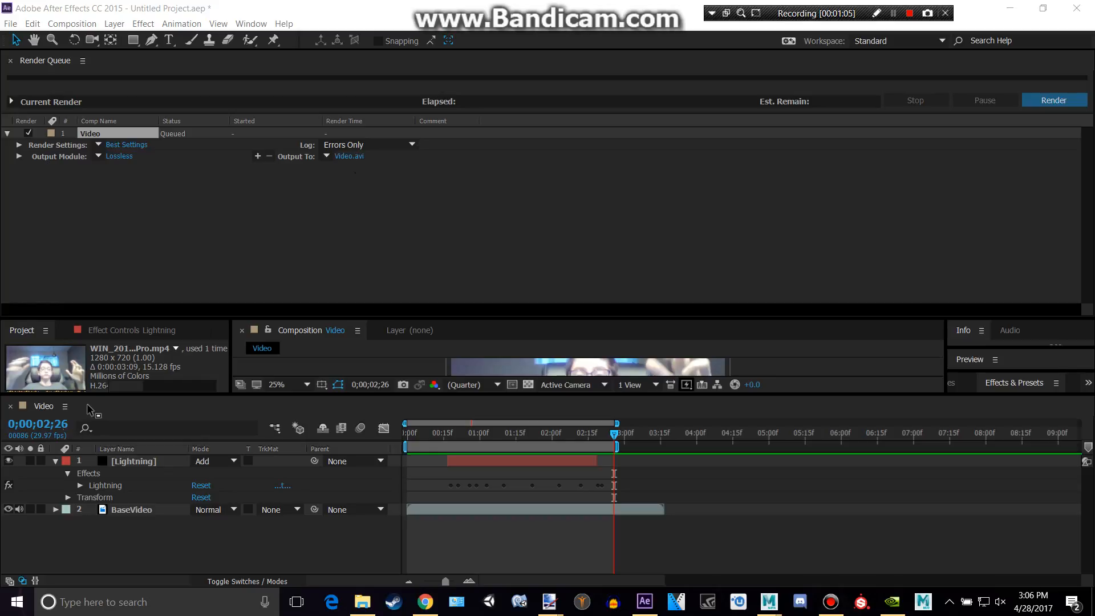
Rename the queued render's output file from Video.avi to tutorail.avi
left_click(350, 155)
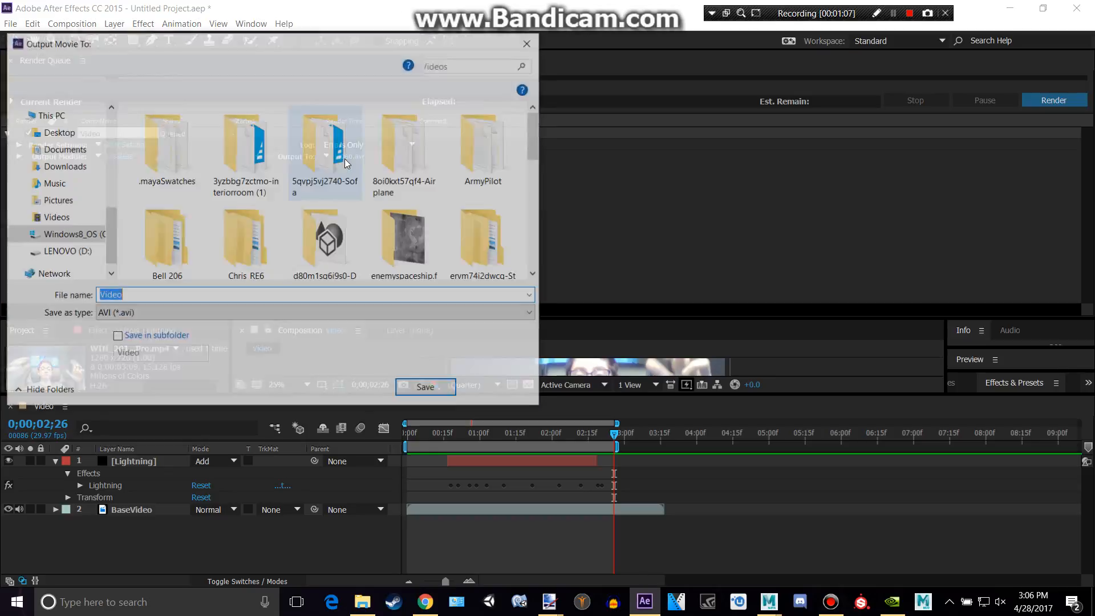
type("tutorail")
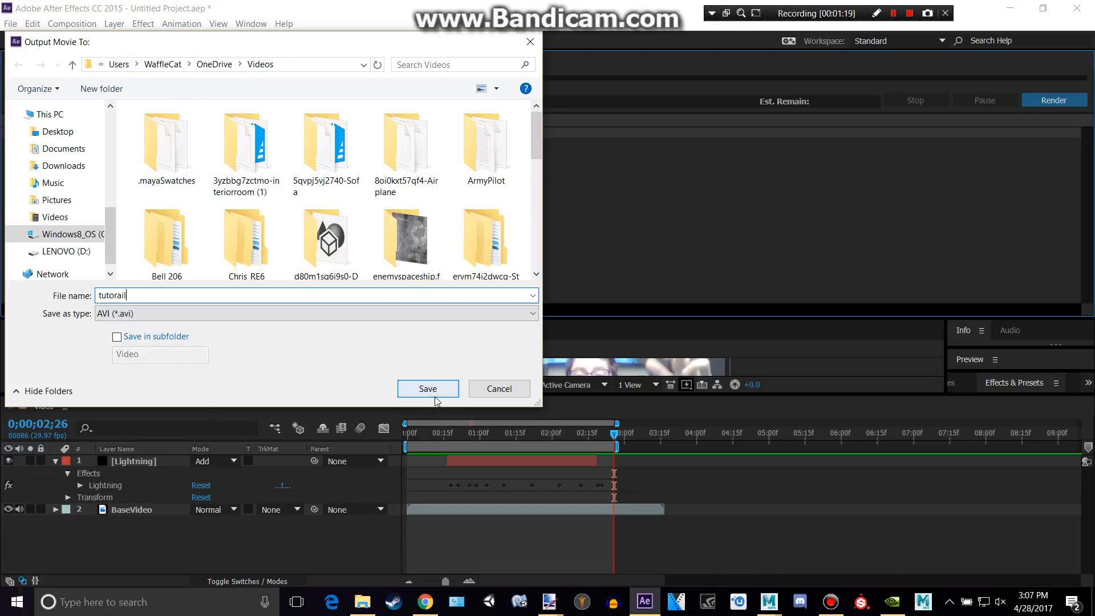
left_click(428, 388)
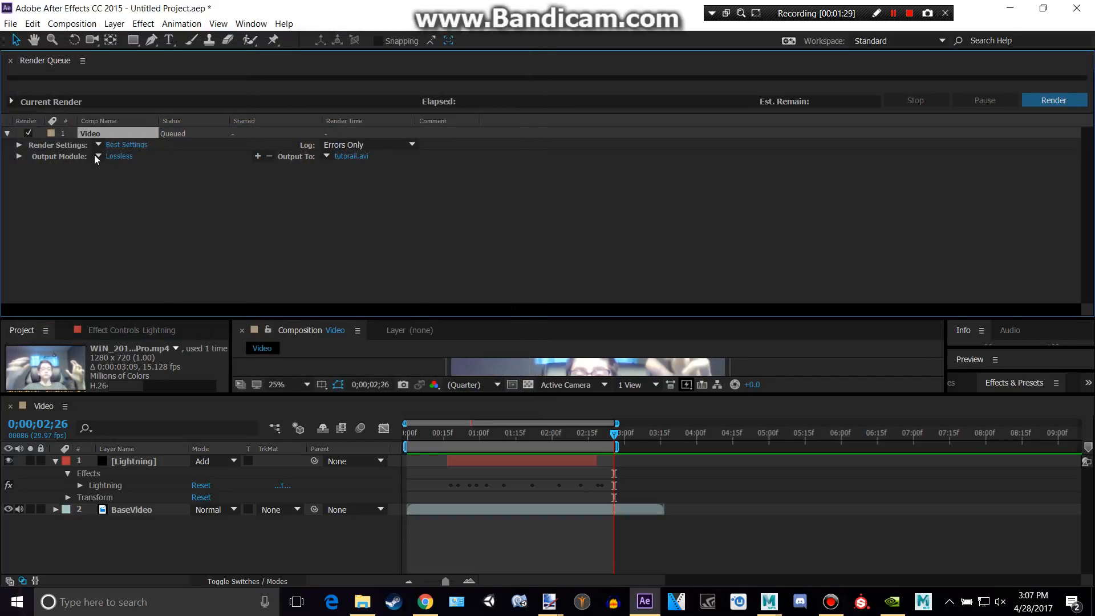
left_click(98, 157)
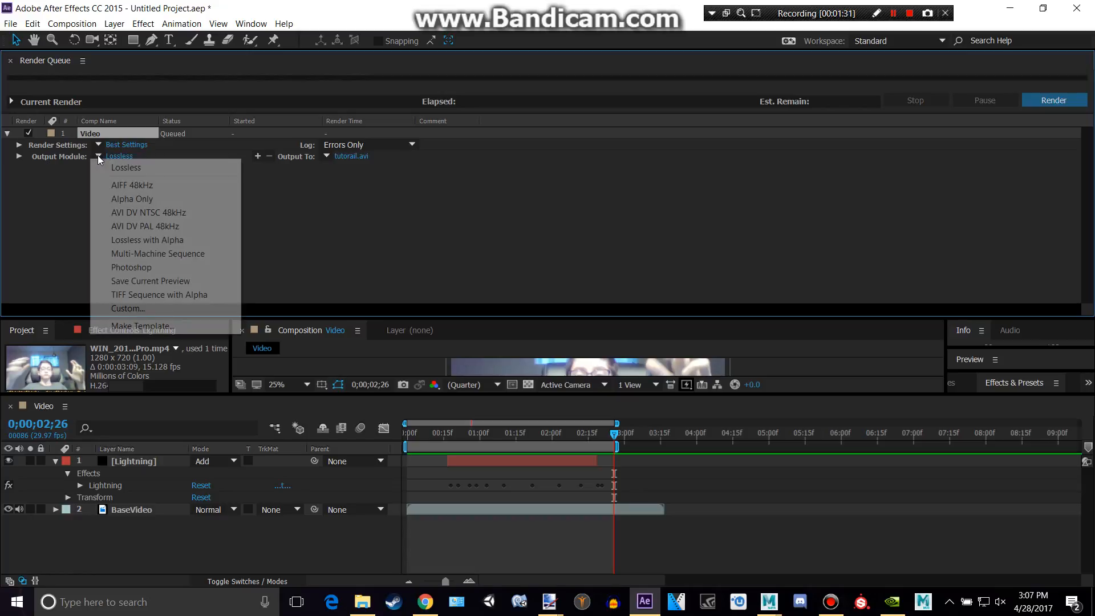
mouse_move(145, 226)
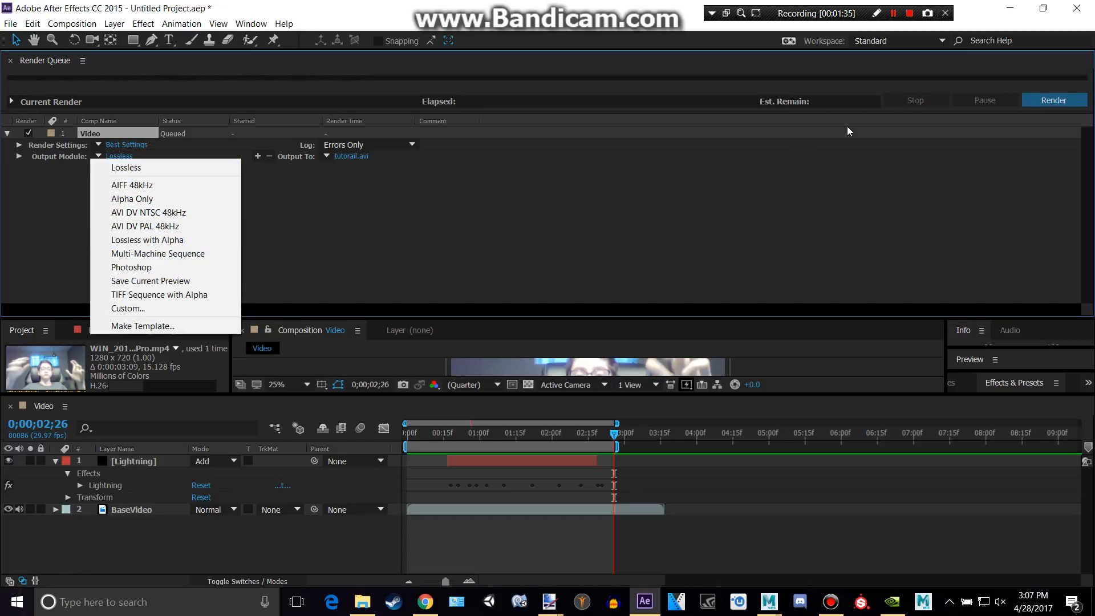
mouse_move(909, 105)
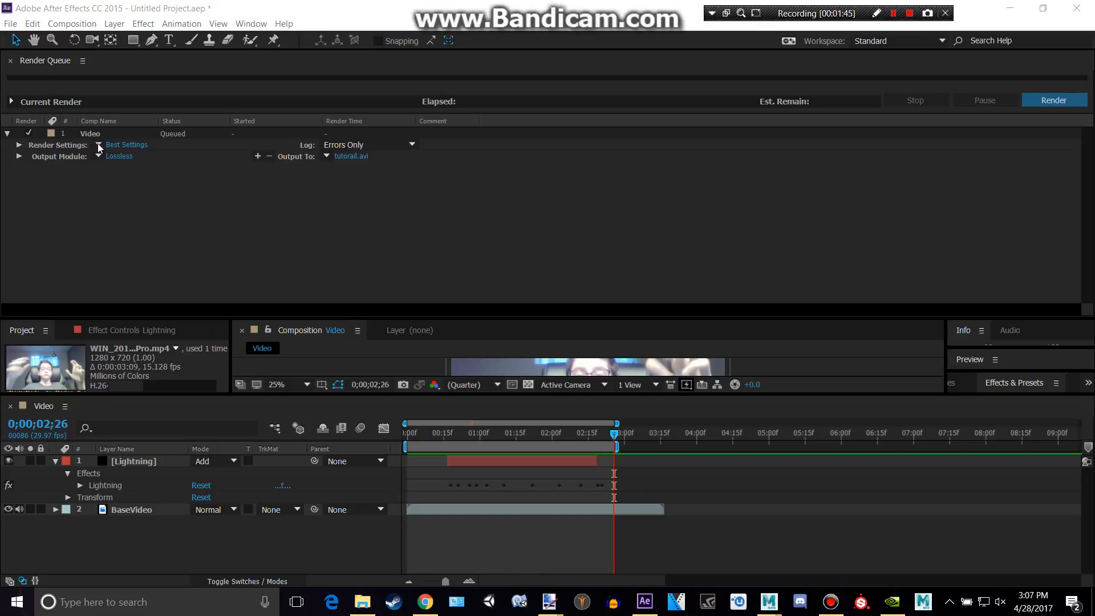
left_click(126, 145)
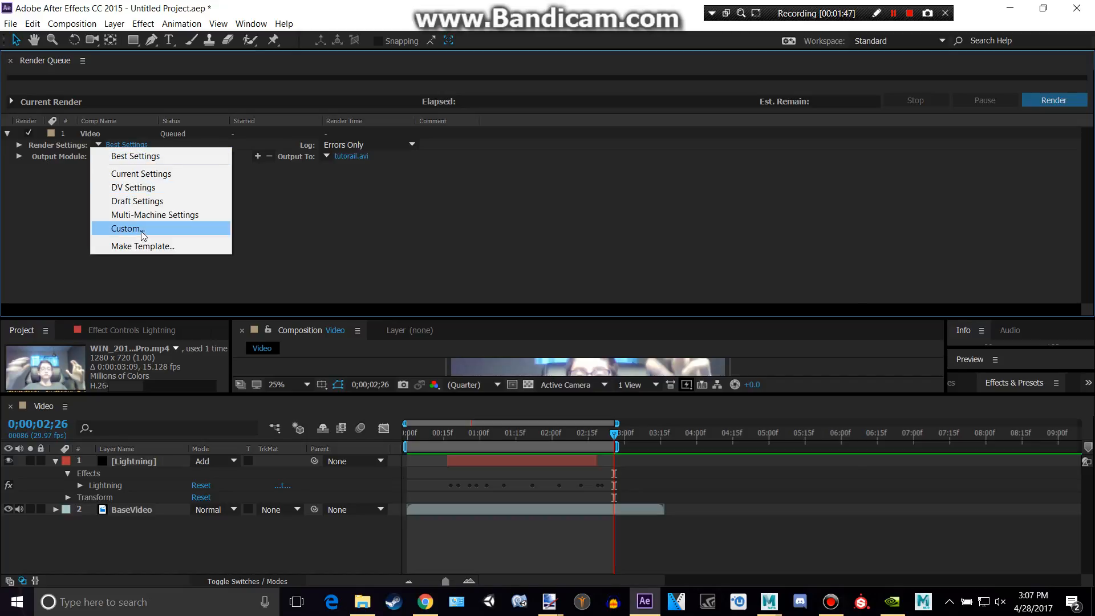
left_click(124, 228)
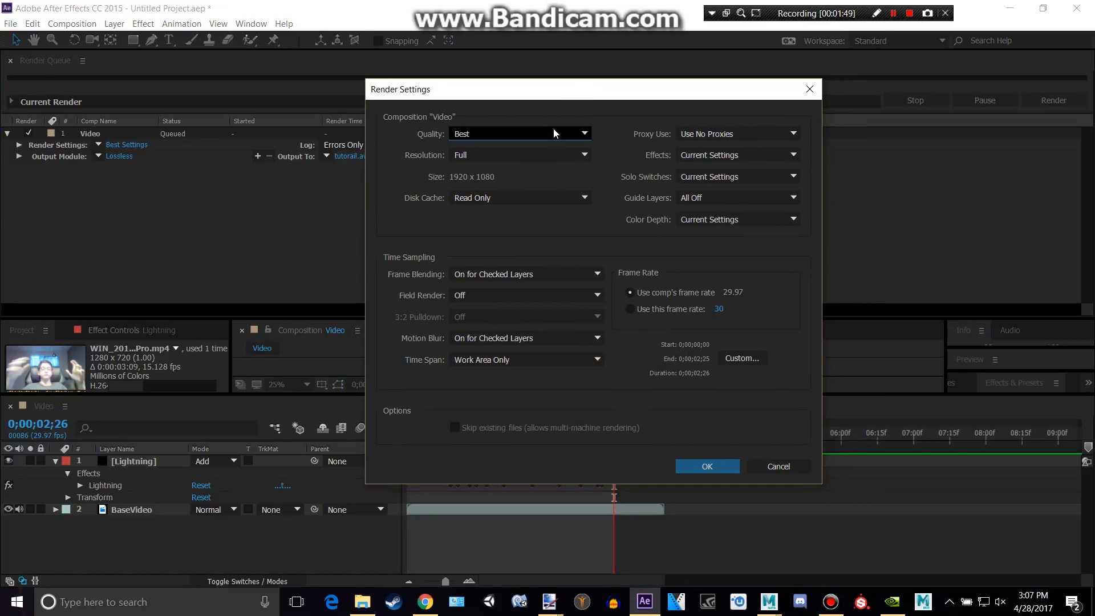
left_click(520, 134)
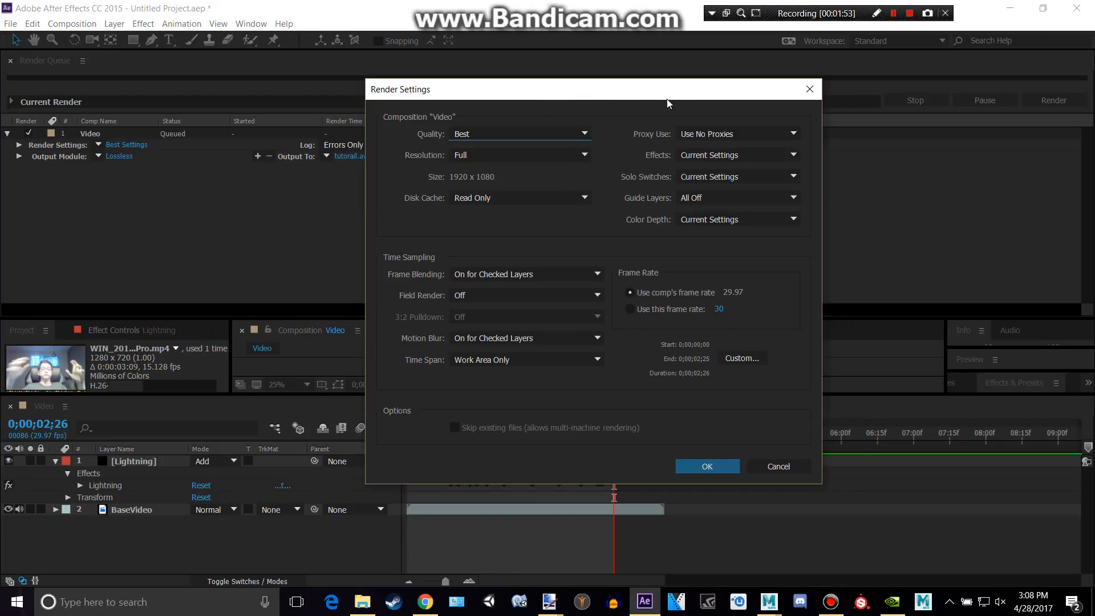
left_click(521, 155)
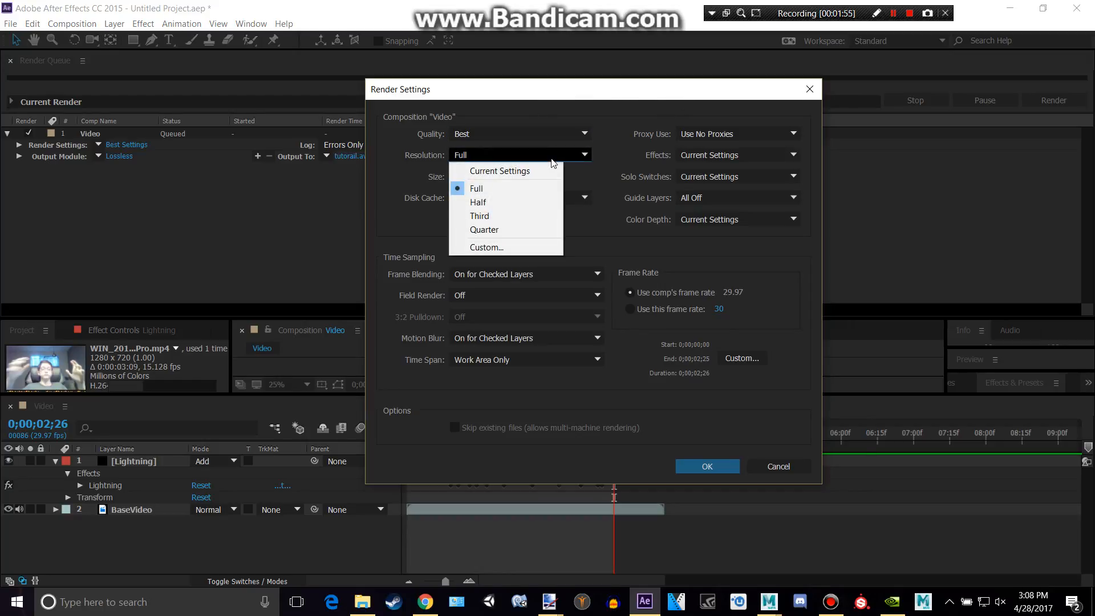
left_click(500, 171)
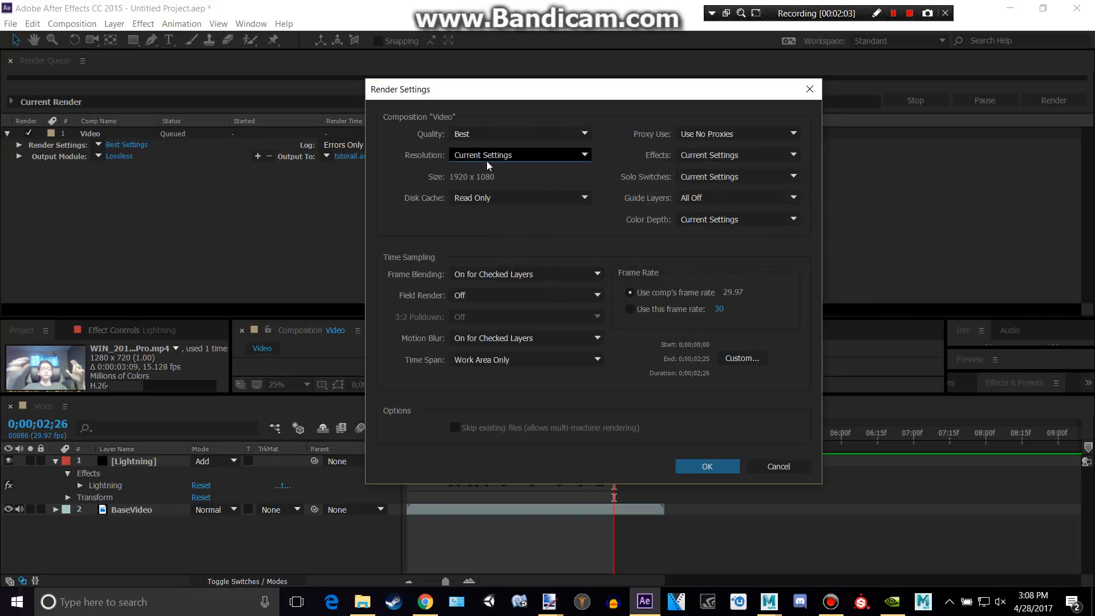
left_click(520, 155)
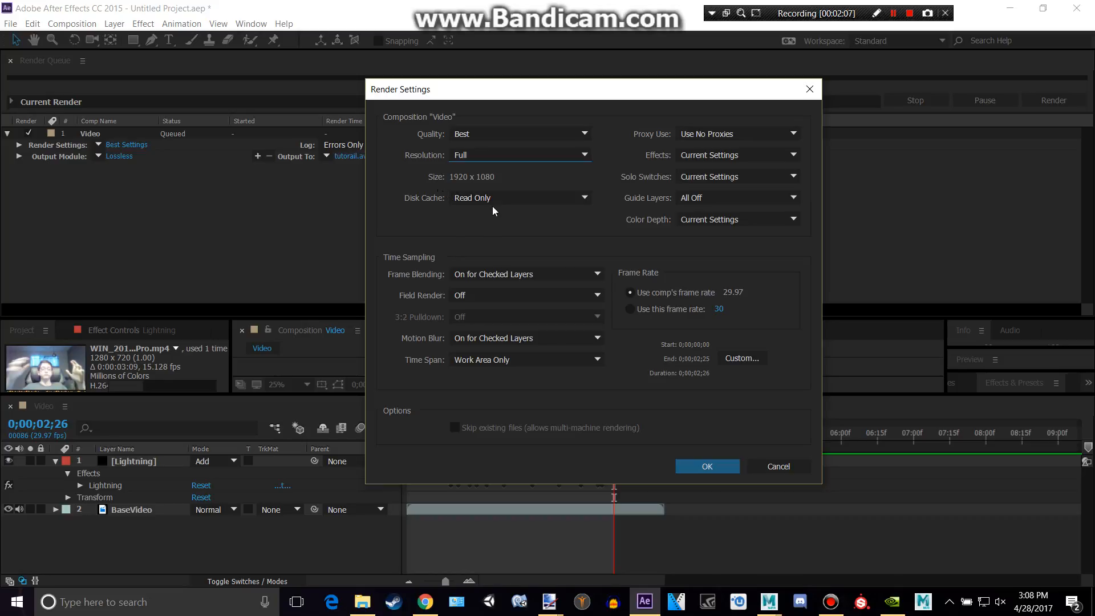
mouse_move(760, 302)
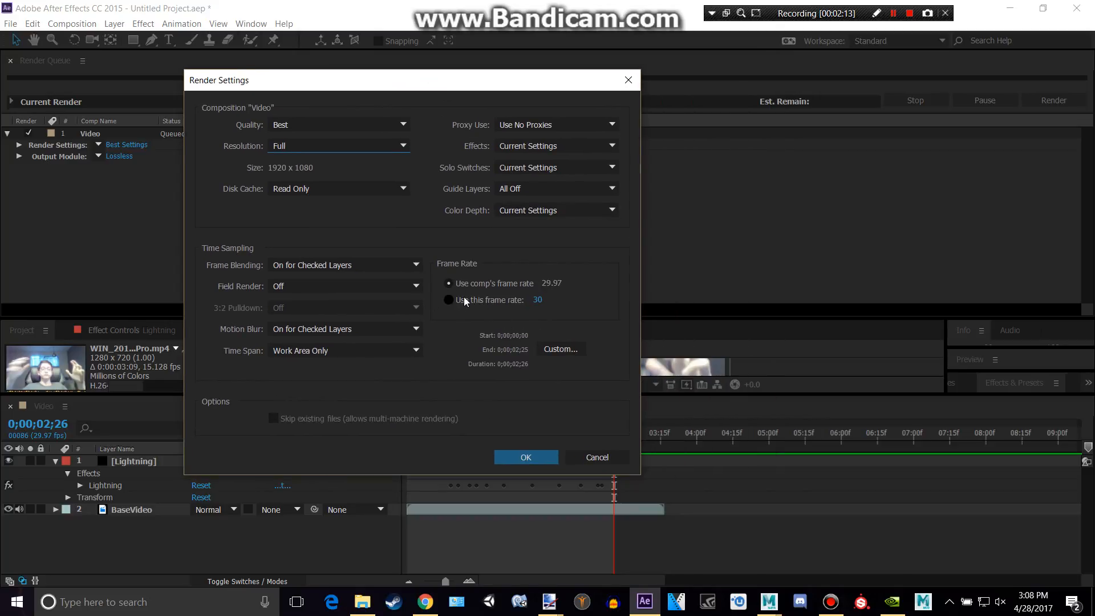
left_click(448, 300)
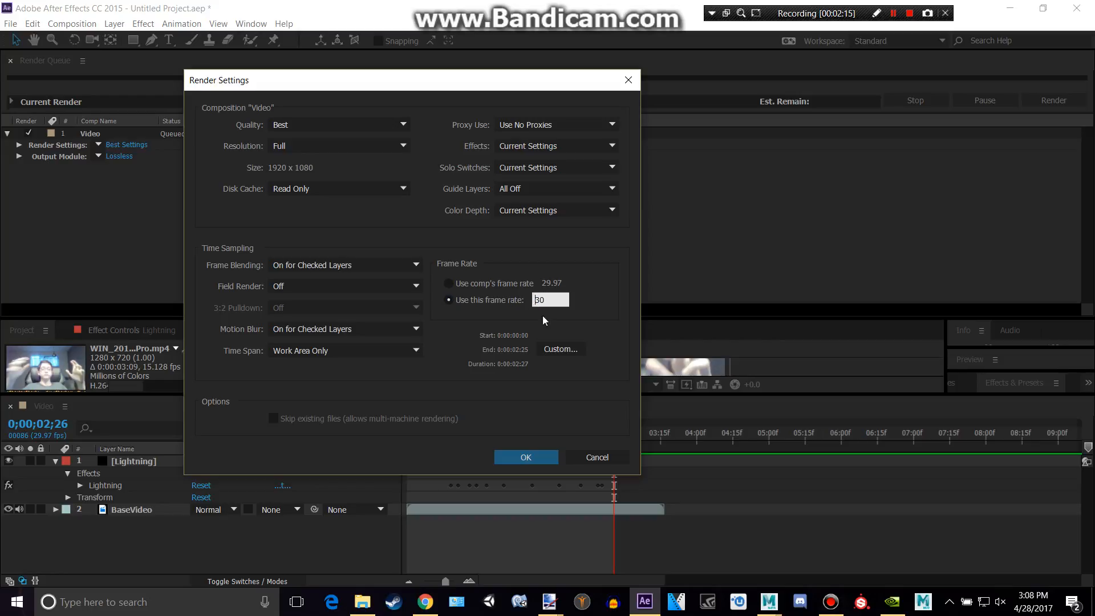
type("60")
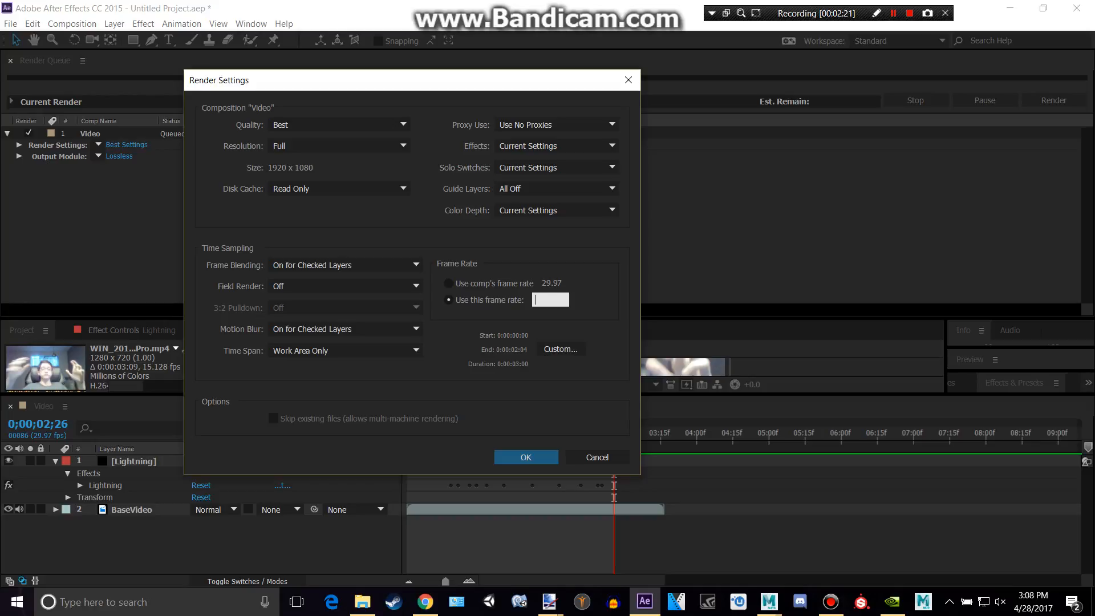
left_click(450, 283)
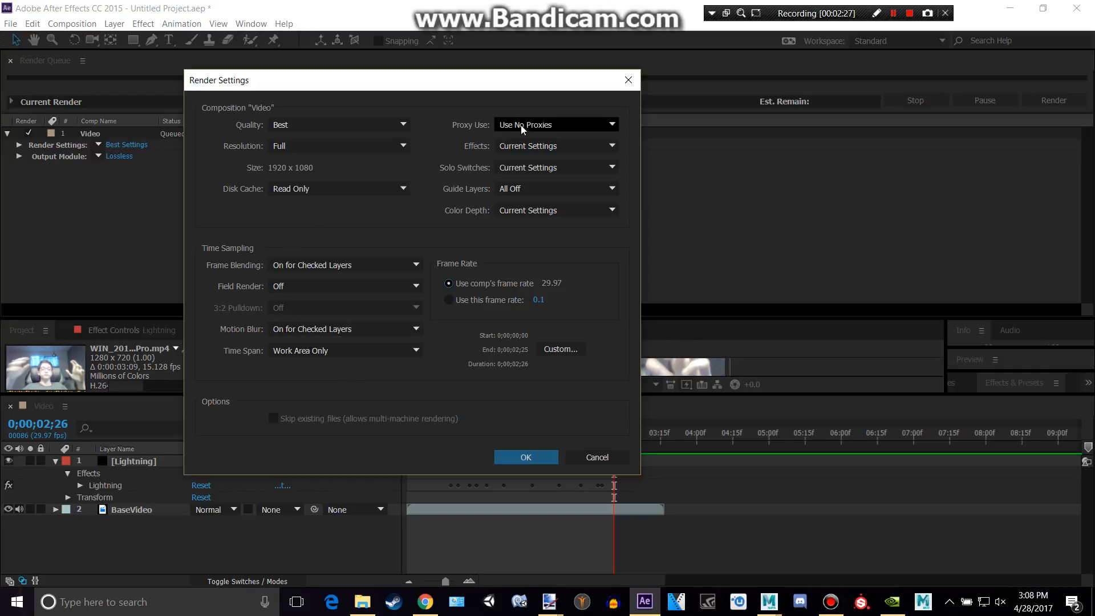
Keep Effects at Current Settings and accept the Render Settings for the queued Video item
left_click(556, 146)
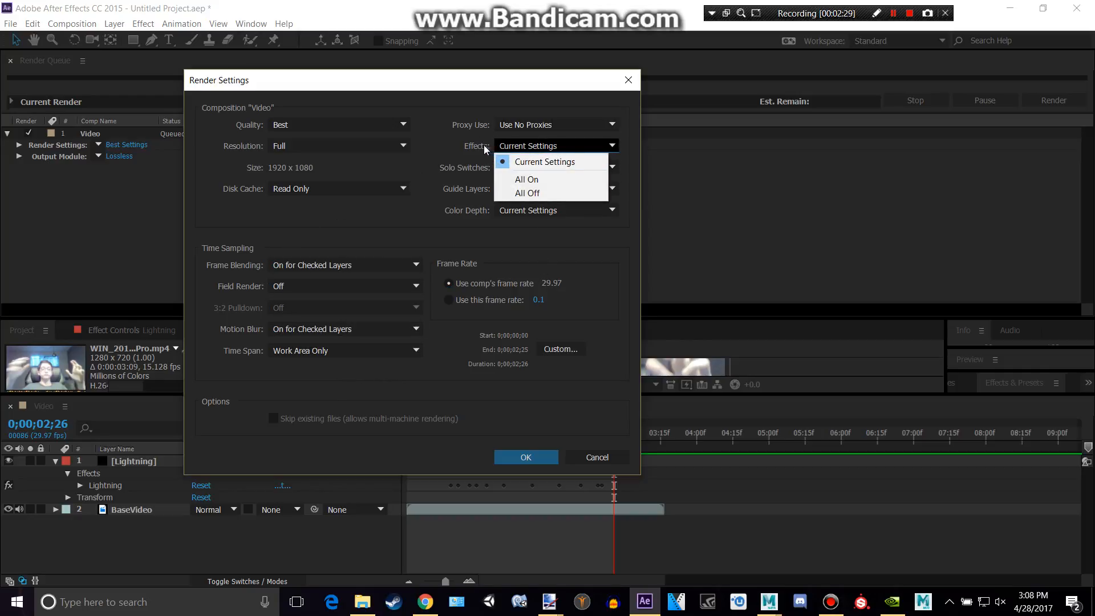
mouse_move(551, 168)
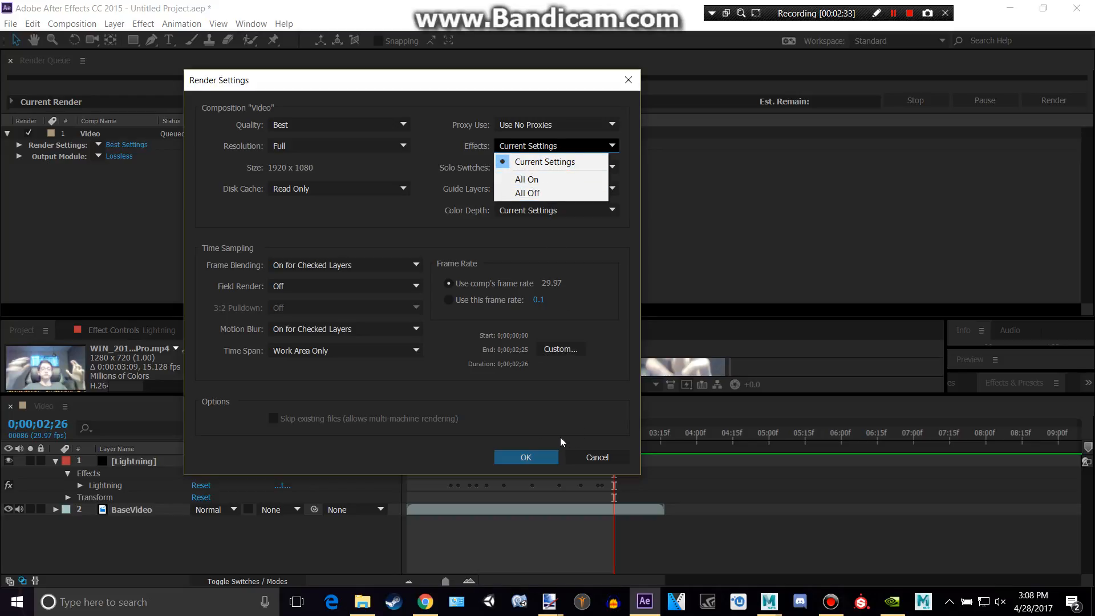
mouse_move(534, 418)
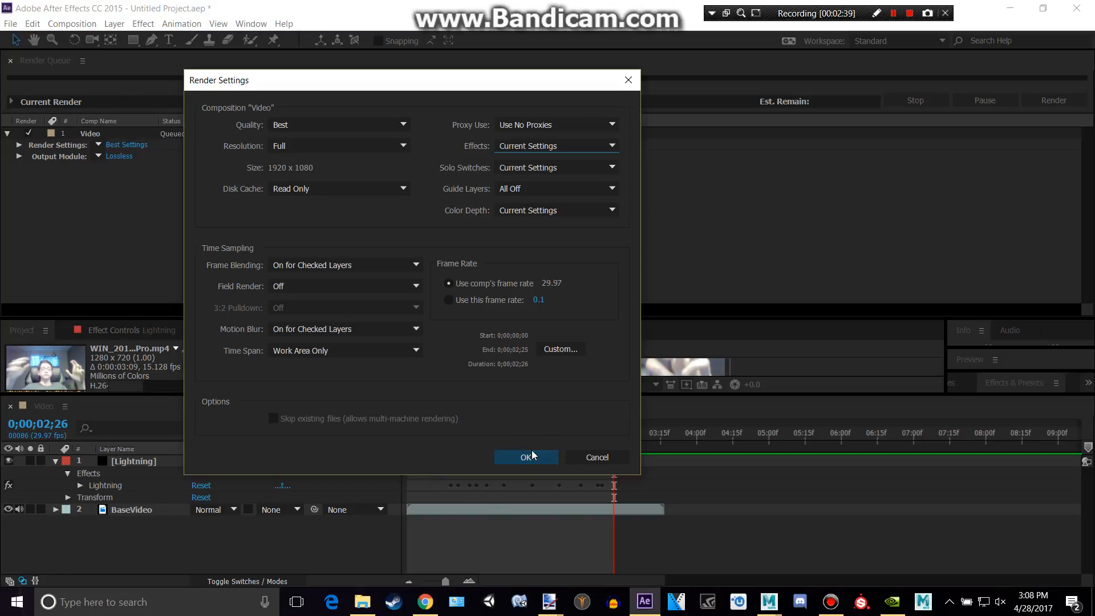
mouse_move(497, 373)
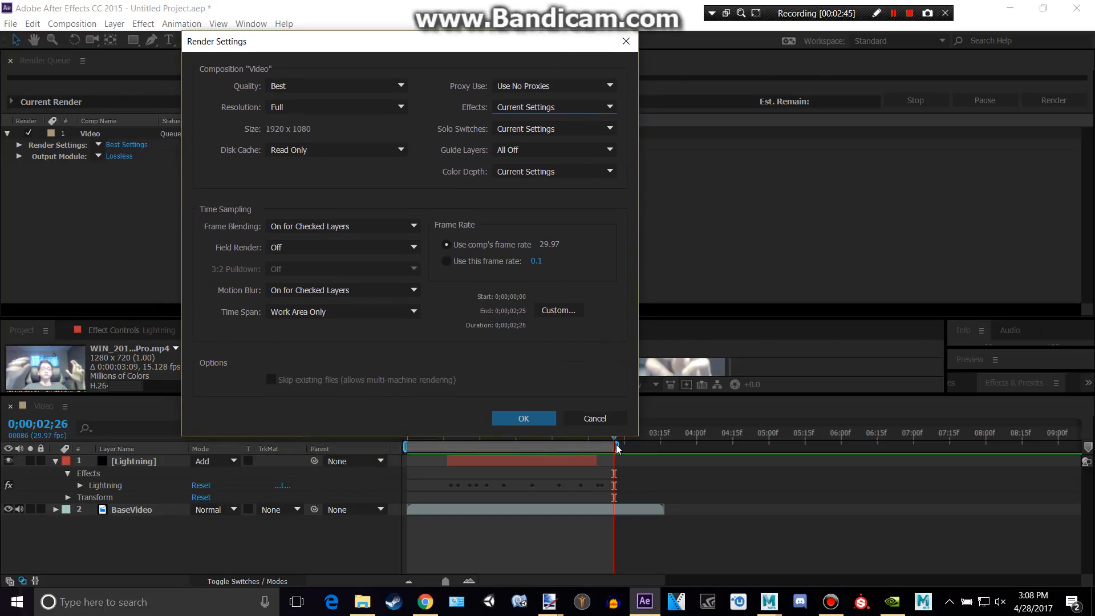
left_click_drag(408, 41, 815, 203)
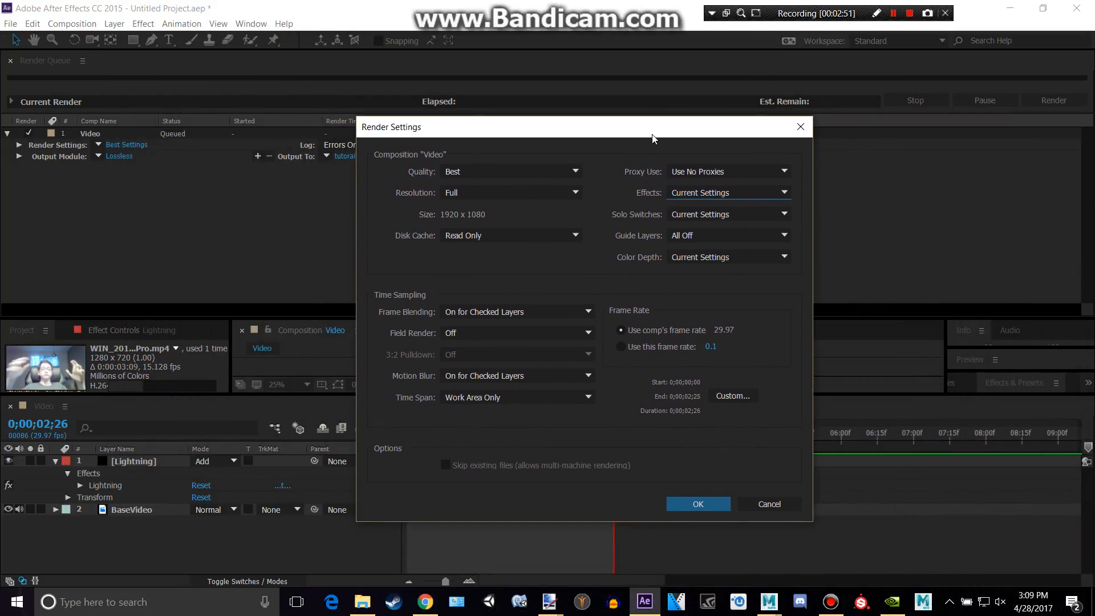
mouse_move(694, 468)
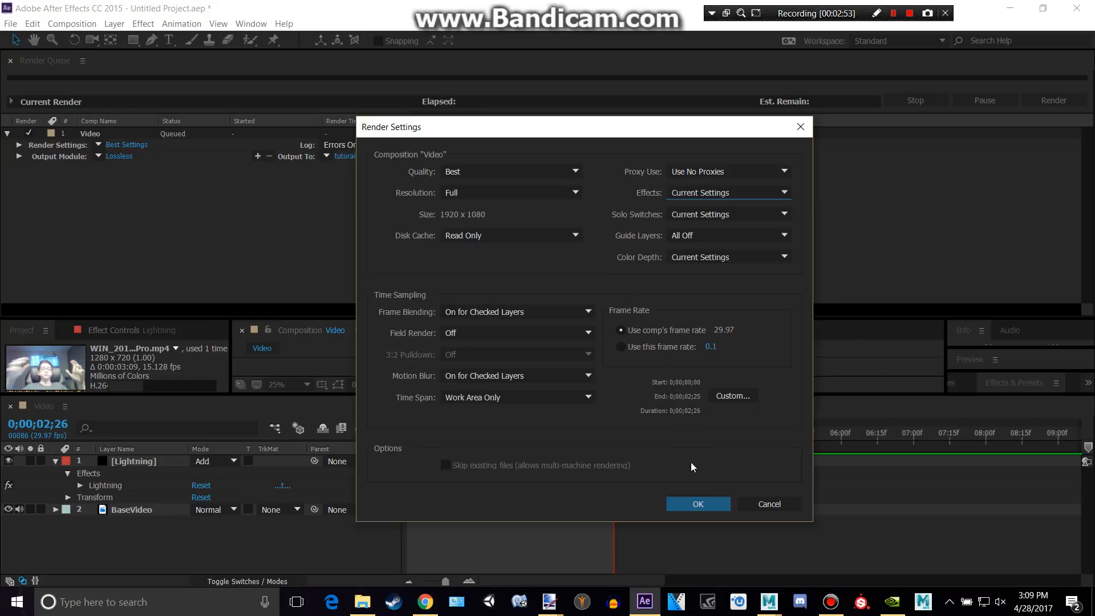
left_click(698, 505)
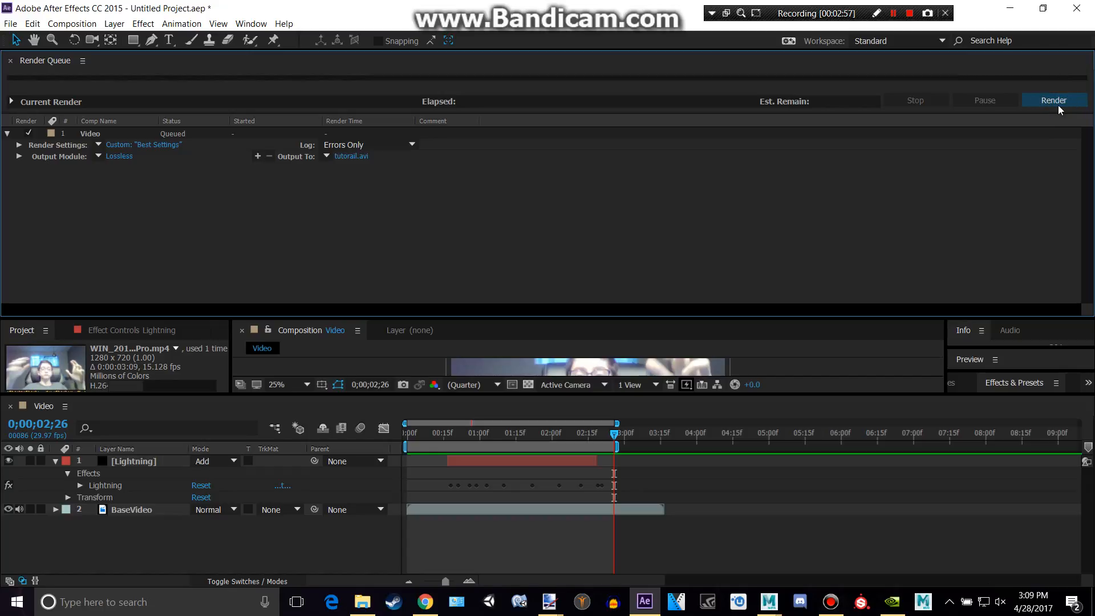
Start rendering Video to tutorail.avi, then stop it partway through
left_click(1054, 101)
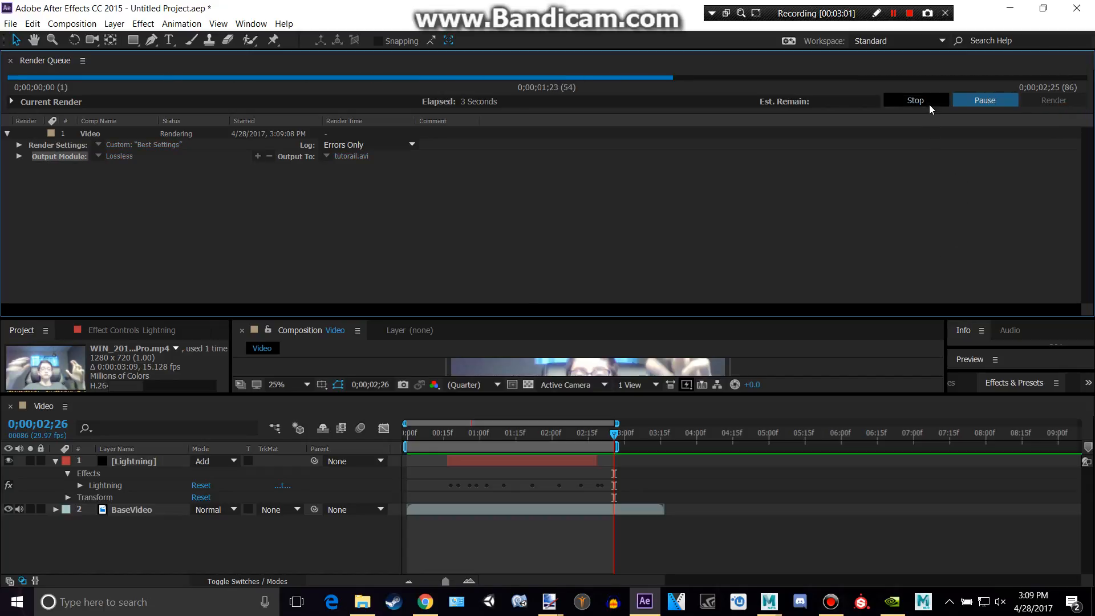
left_click(915, 100)
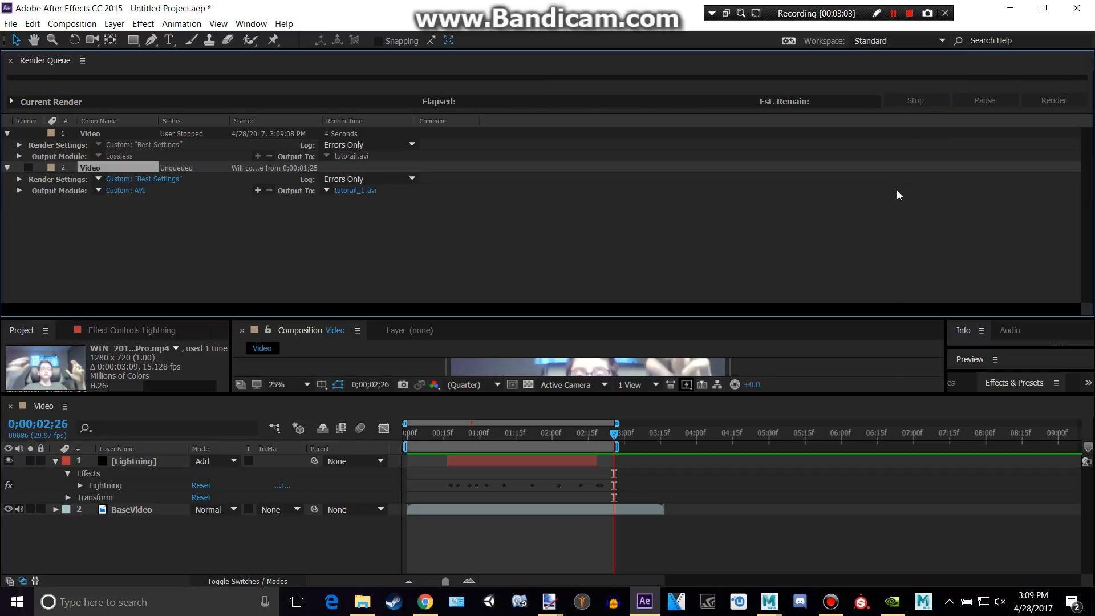
mouse_move(915, 44)
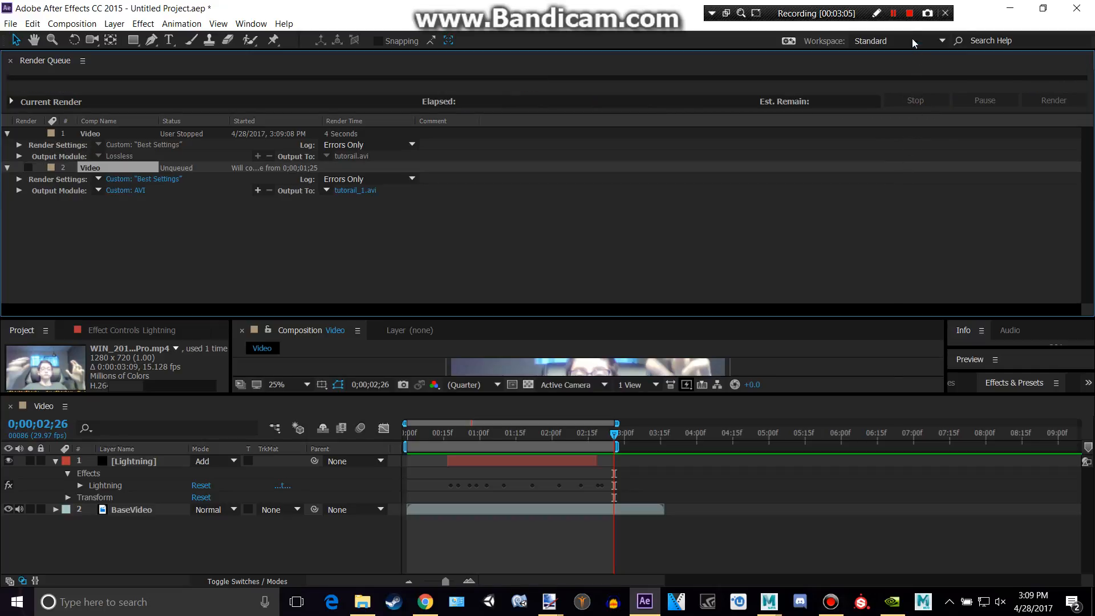